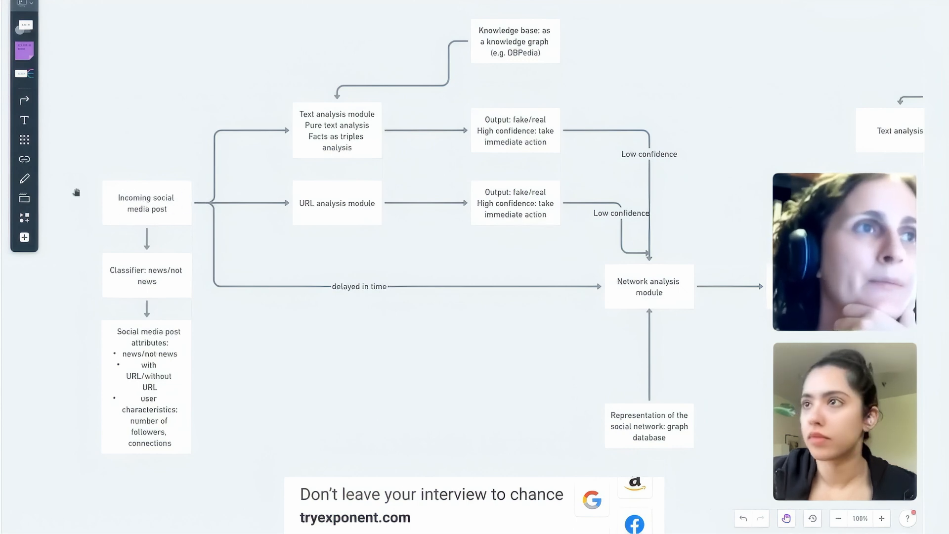
{"action": "mouse_move", "coordinate": [596, 273]}
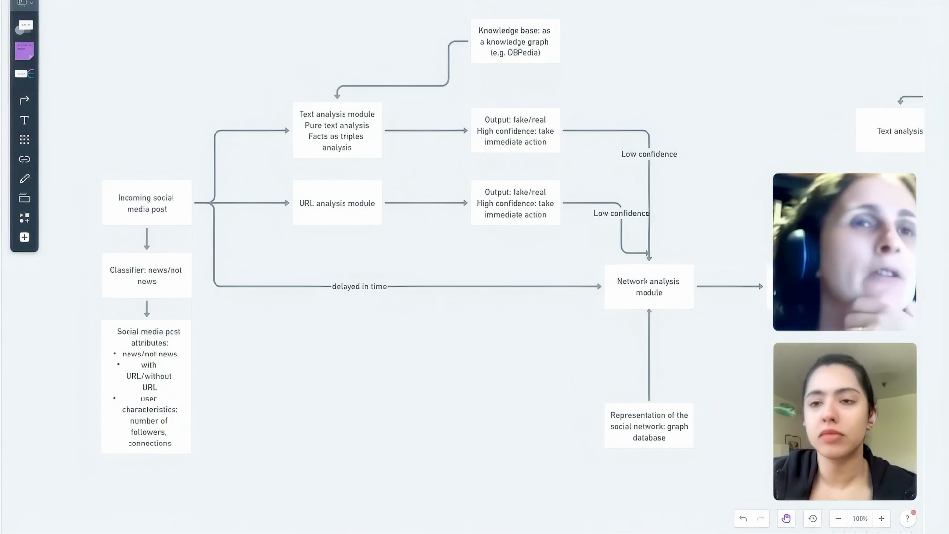
{"action": "mouse_move", "coordinate": [168, 288]}
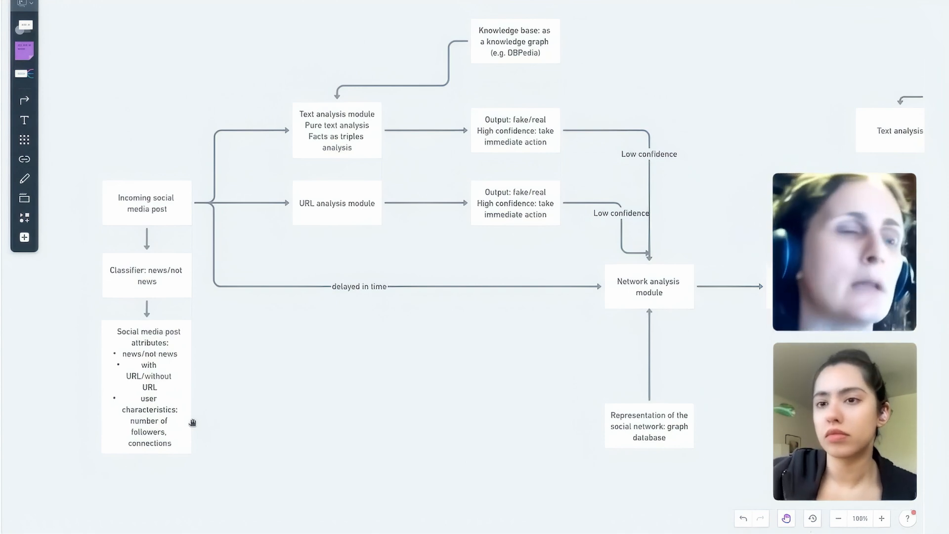
{"action": "mouse_move", "coordinate": [432, 280]}
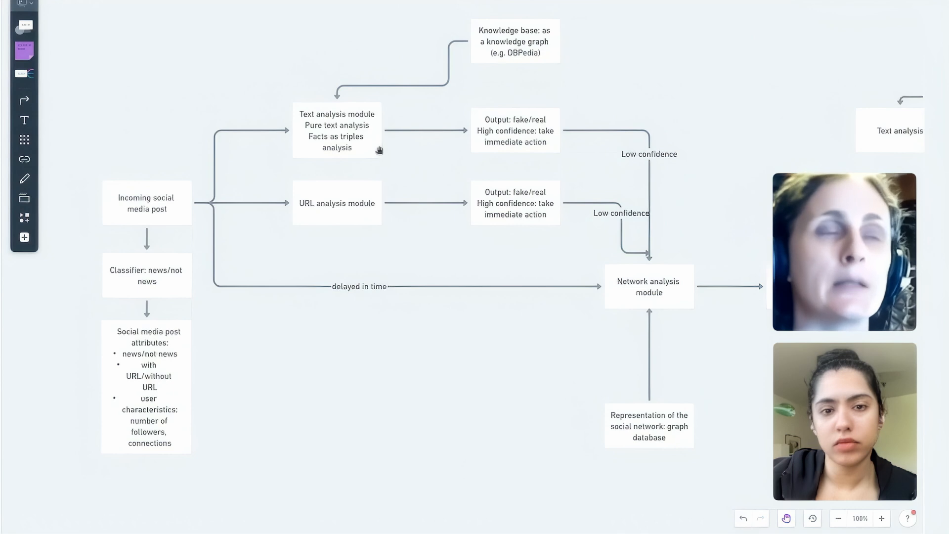
{"action": "mouse_move", "coordinate": [303, 191]}
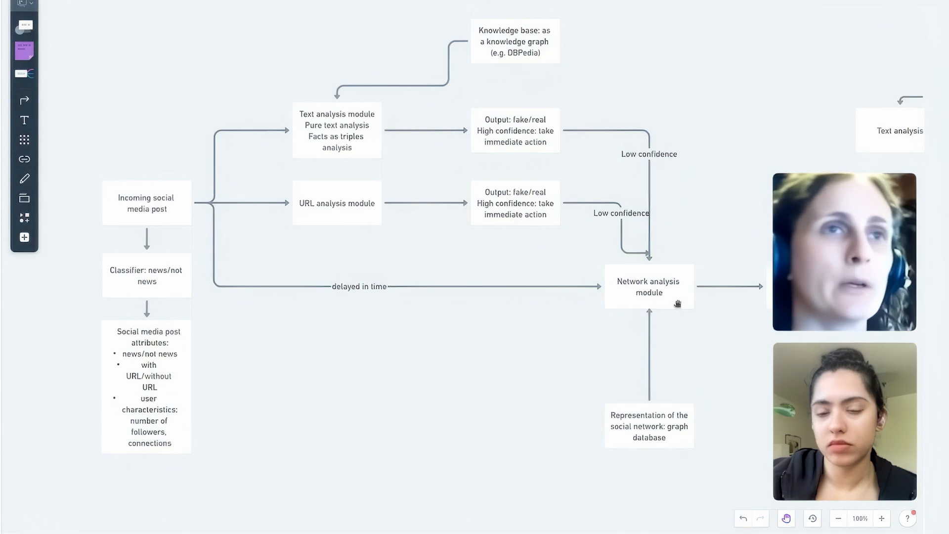
{"action": "mouse_move", "coordinate": [795, 91]}
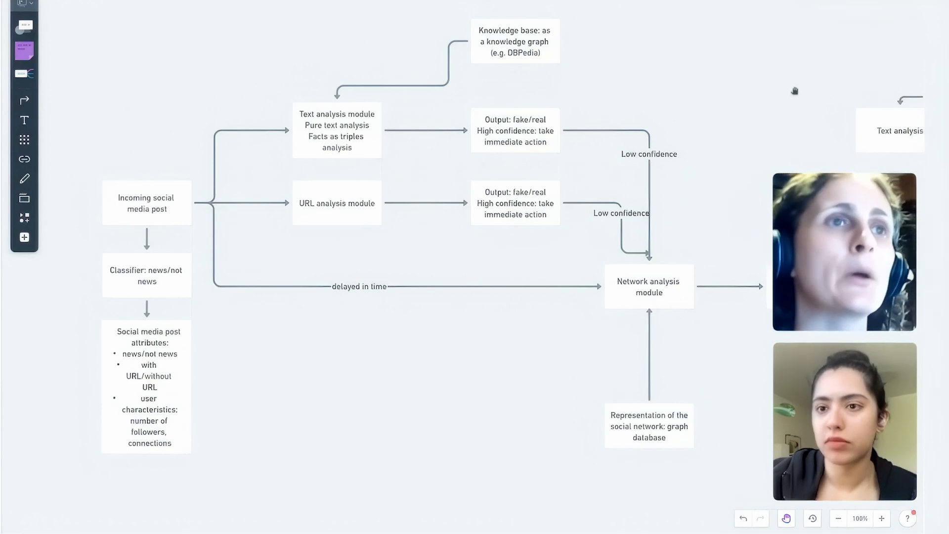
{"action": "mouse_move", "coordinate": [400, 149]}
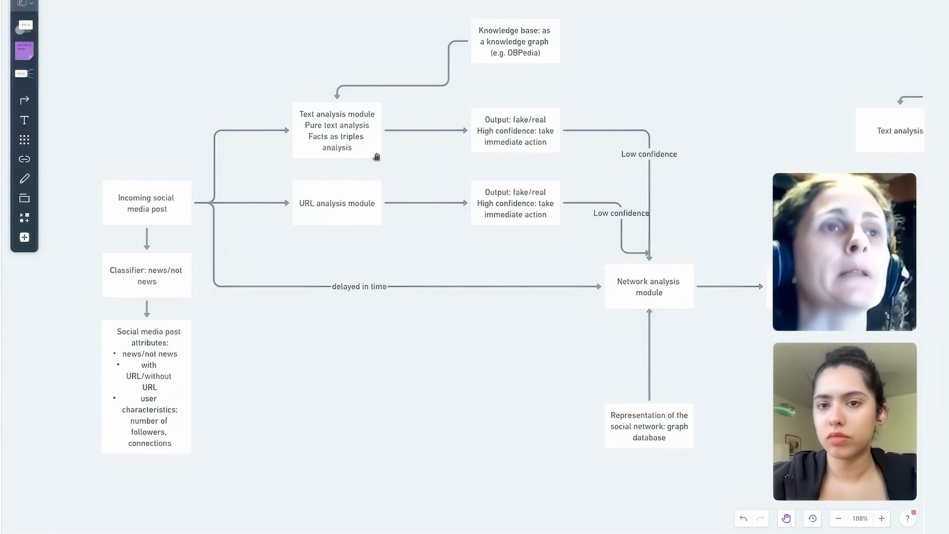
{"action": "mouse_move", "coordinate": [441, 57]}
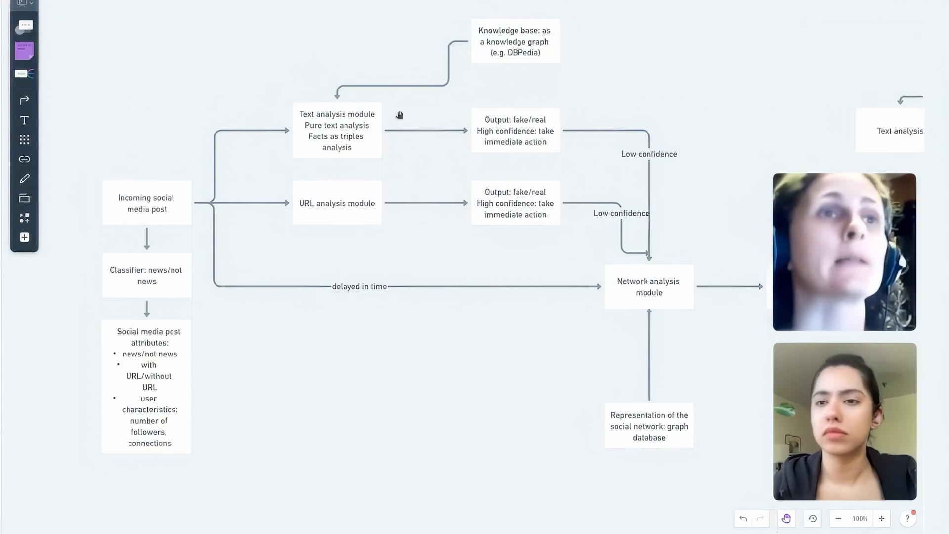
{"action": "mouse_move", "coordinate": [596, 77]}
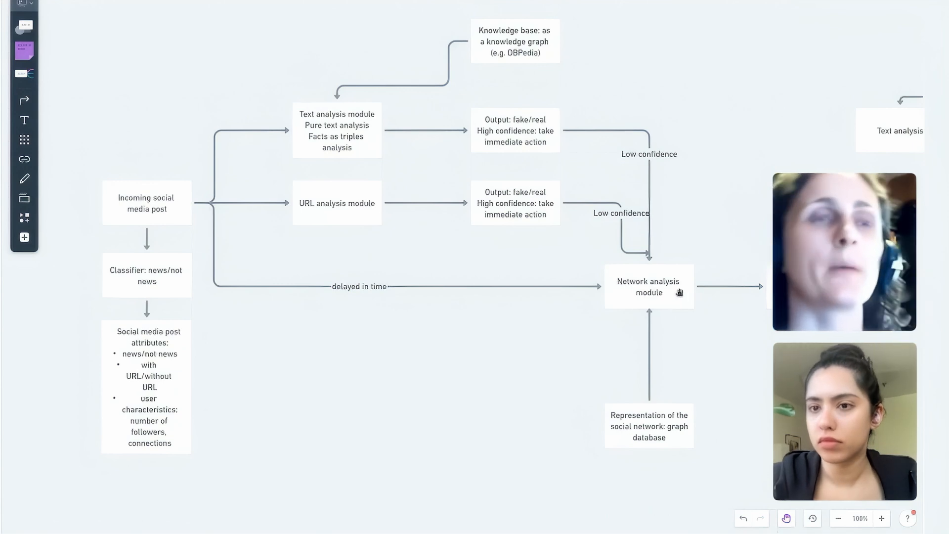
{"action": "mouse_move", "coordinate": [431, 250]}
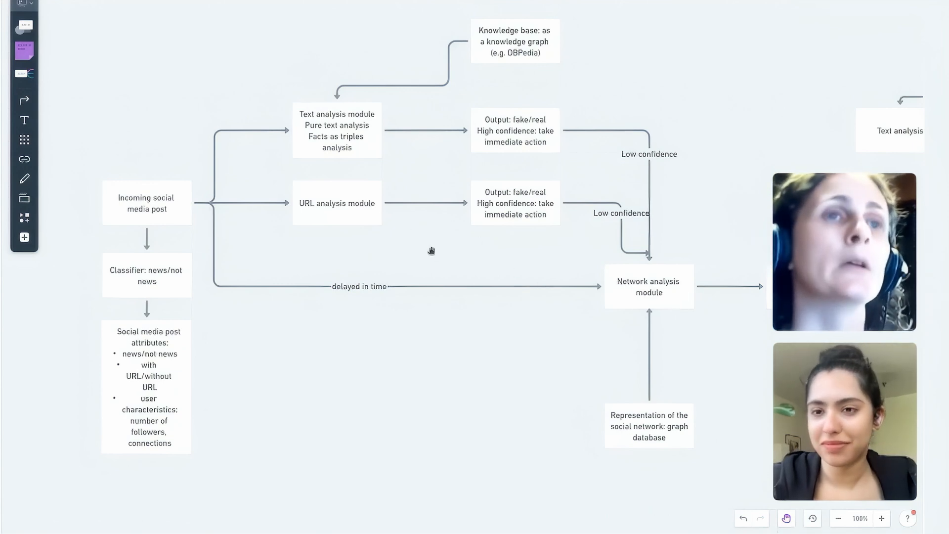
{"action": "mouse_move", "coordinate": [282, 191]}
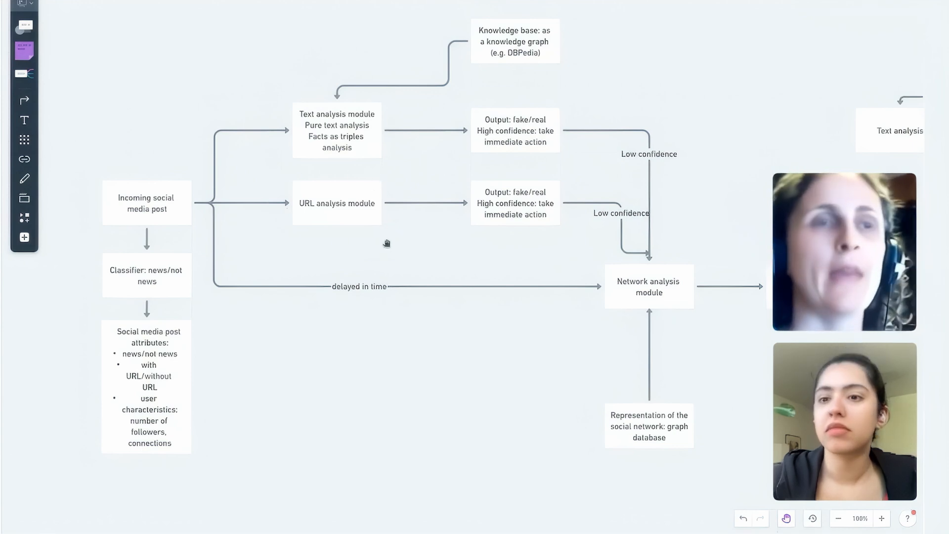
{"action": "mouse_move", "coordinate": [421, 178]}
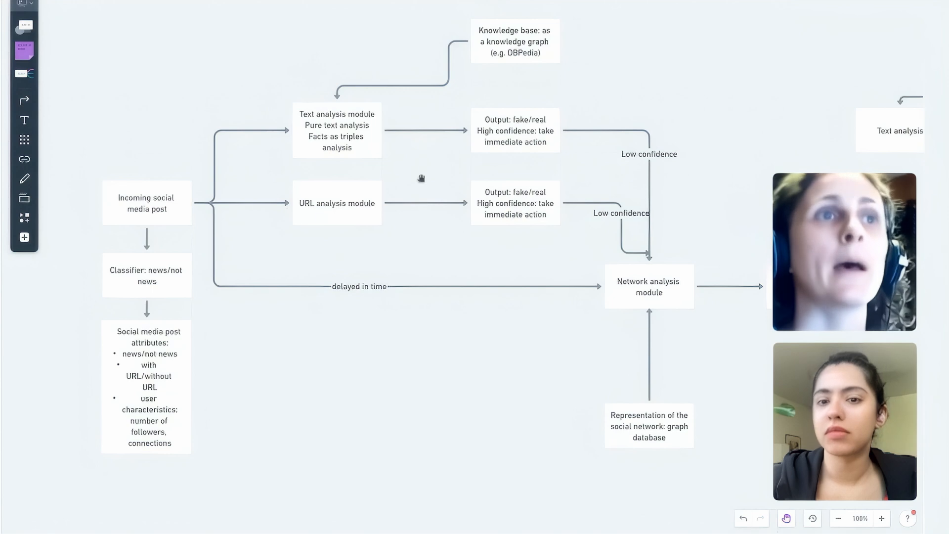
{"action": "mouse_move", "coordinate": [286, 244]}
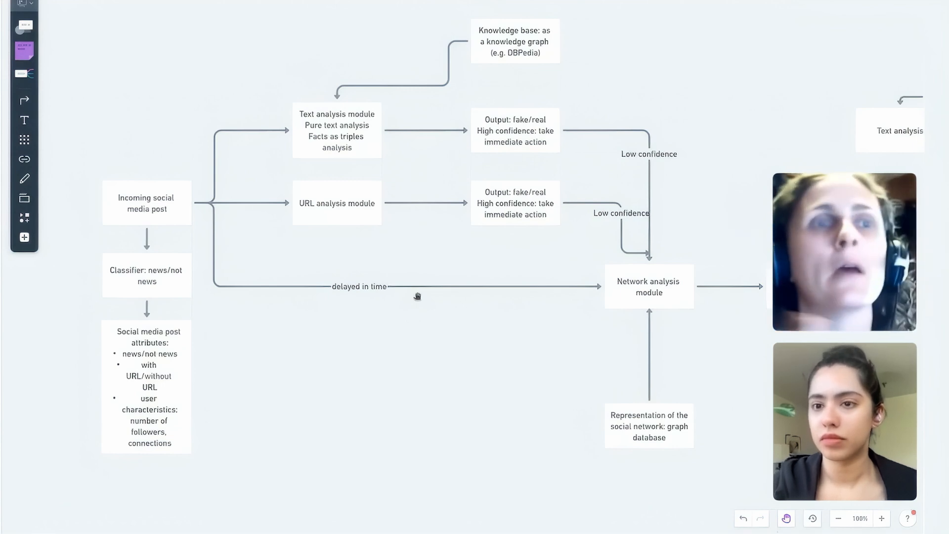
{"action": "mouse_move", "coordinate": [604, 310]}
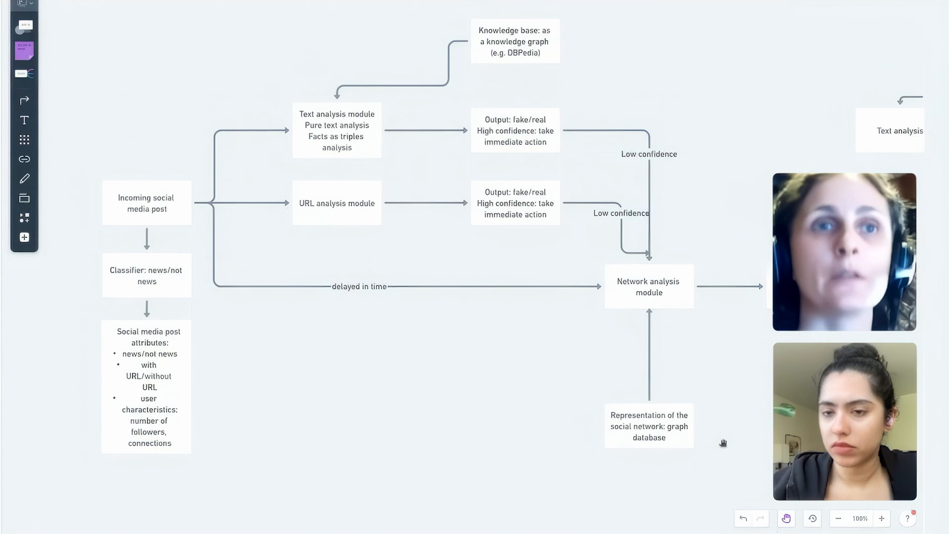
{"action": "mouse_move", "coordinate": [716, 429]}
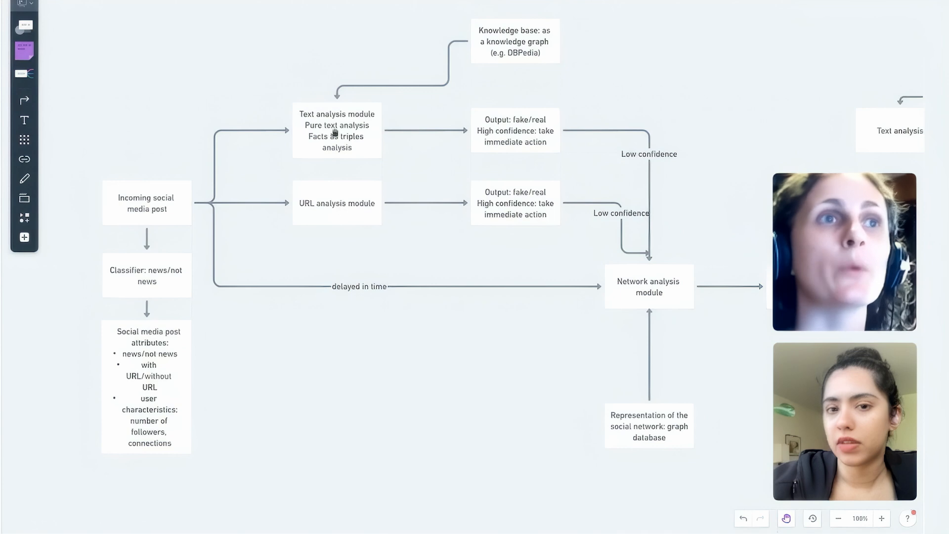
{"action": "mouse_move", "coordinate": [346, 205]}
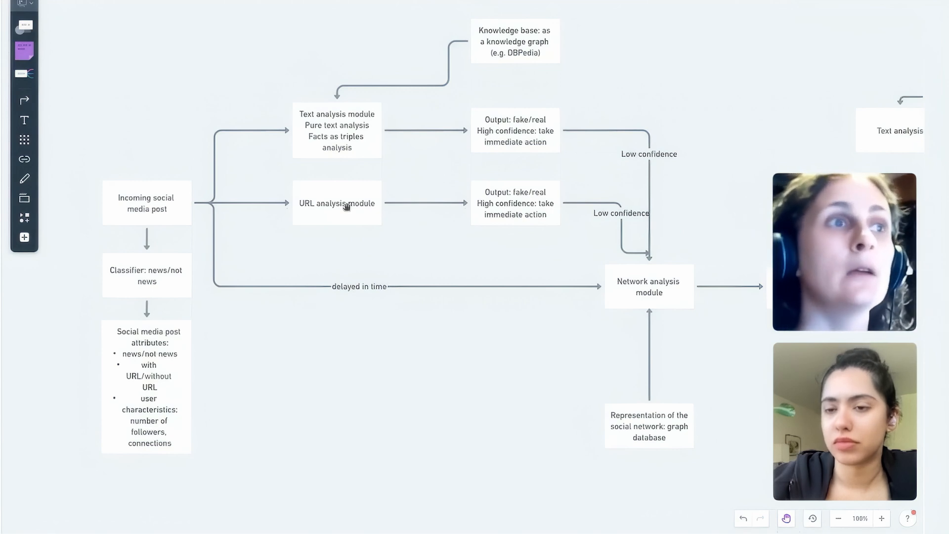
{"action": "mouse_move", "coordinate": [693, 333]}
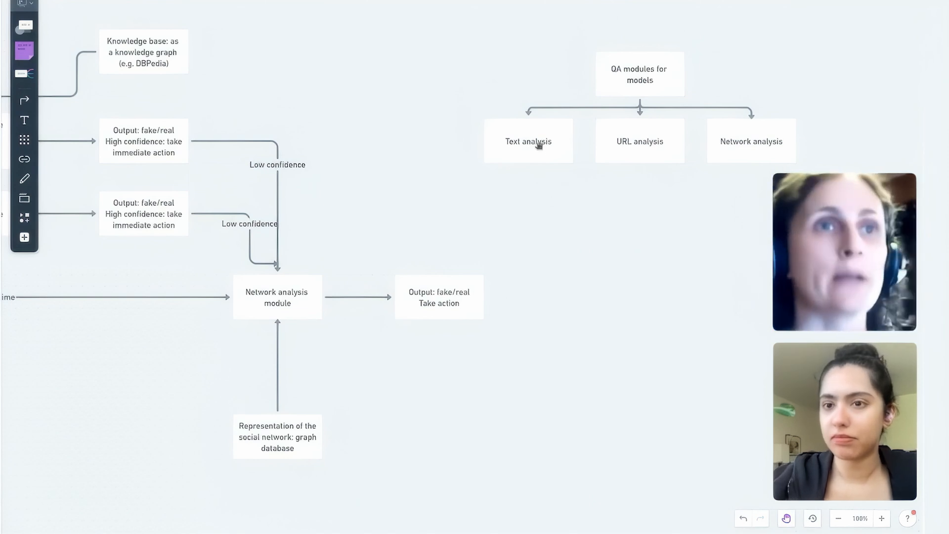
{"action": "mouse_move", "coordinate": [565, 244]}
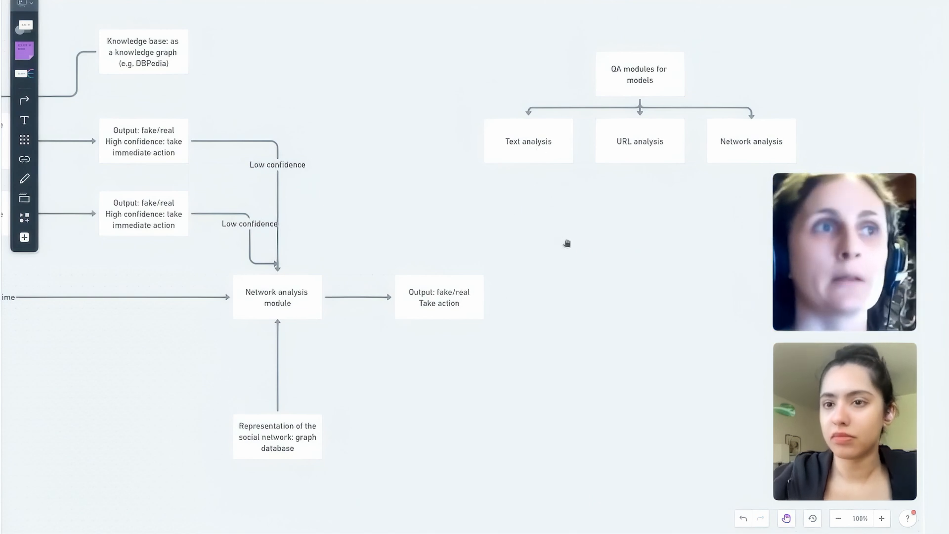
{"action": "mouse_move", "coordinate": [714, 232]}
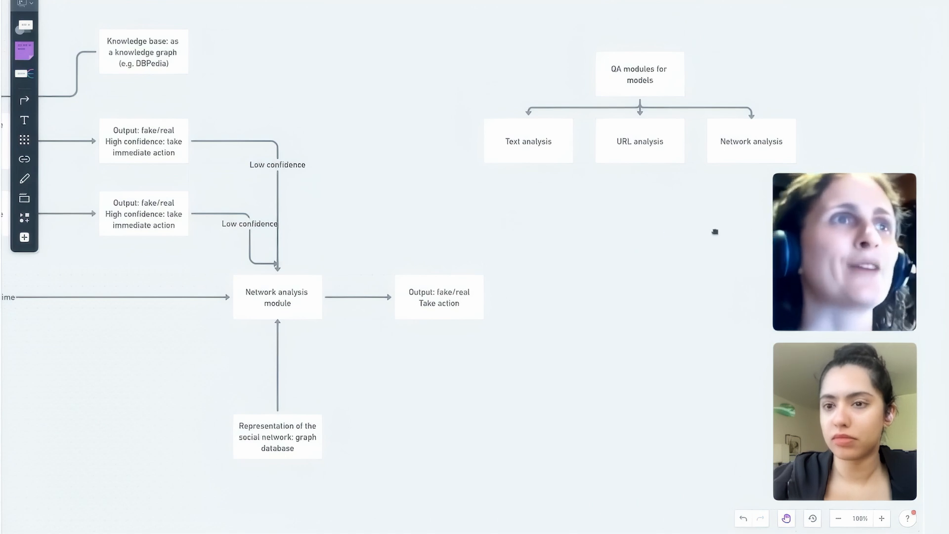